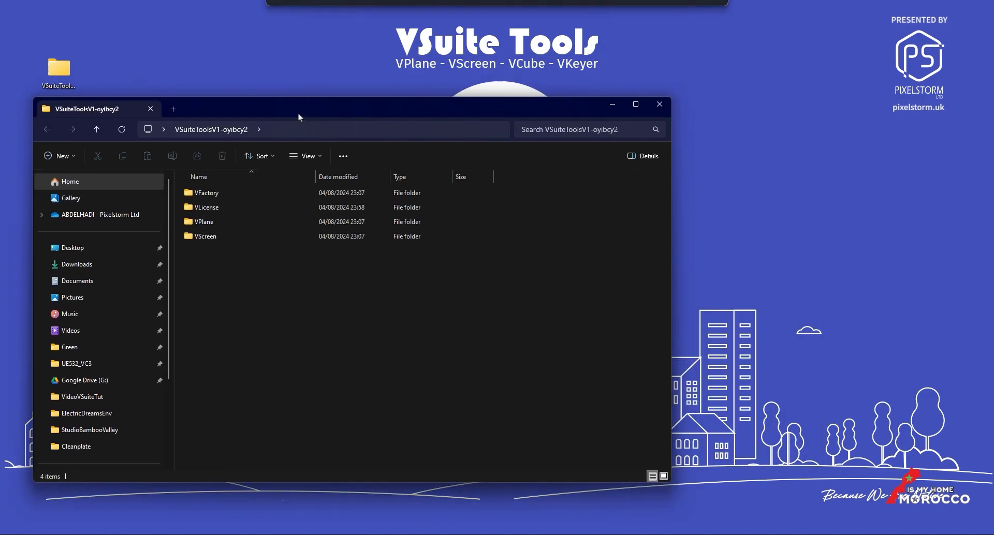
Step: Browse to C:\Program Files\Epic Games\UE_5.3\Engine\Plugins\Marketplace holding the four VSuite folders
left_click(205, 207)
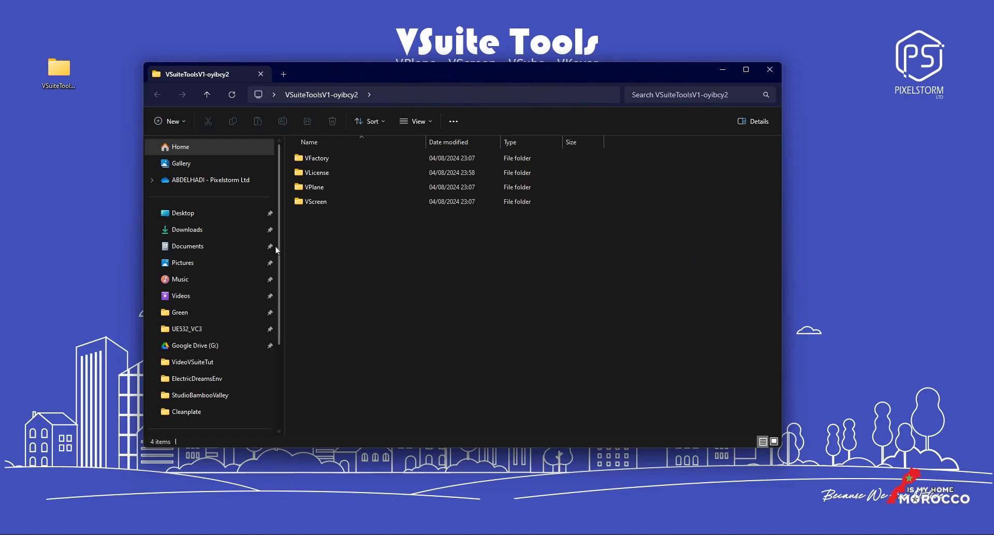
mouse_move(320, 305)
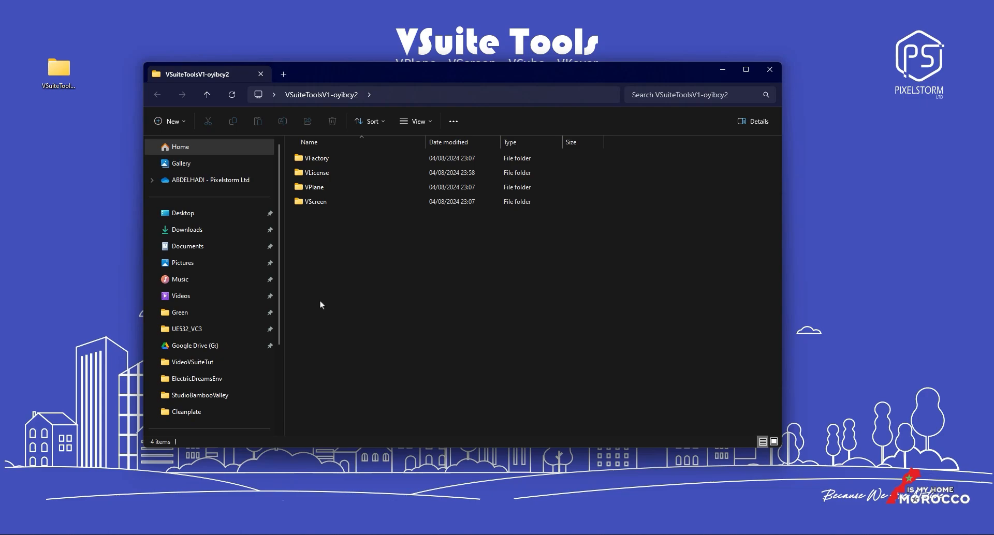
mouse_move(336, 261)
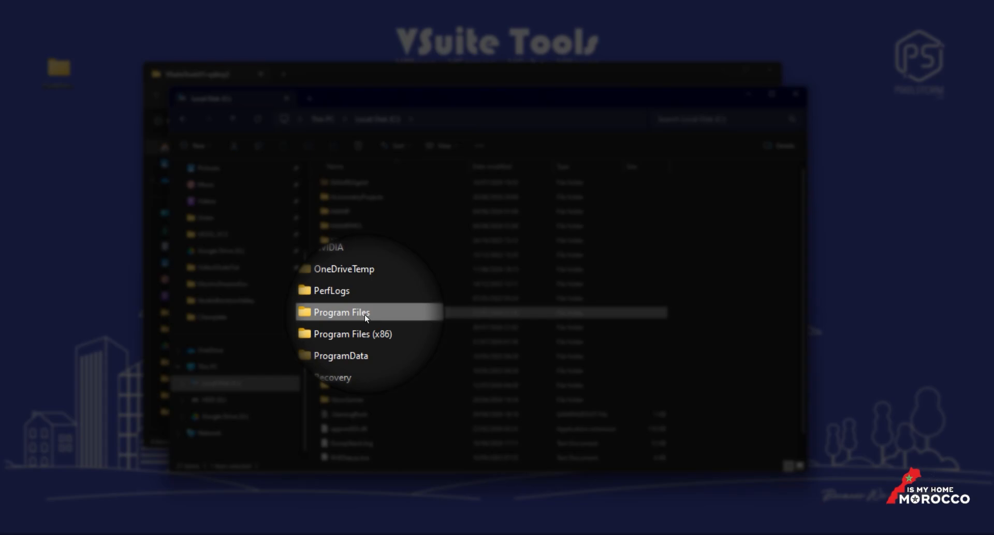
left_click(340, 312)
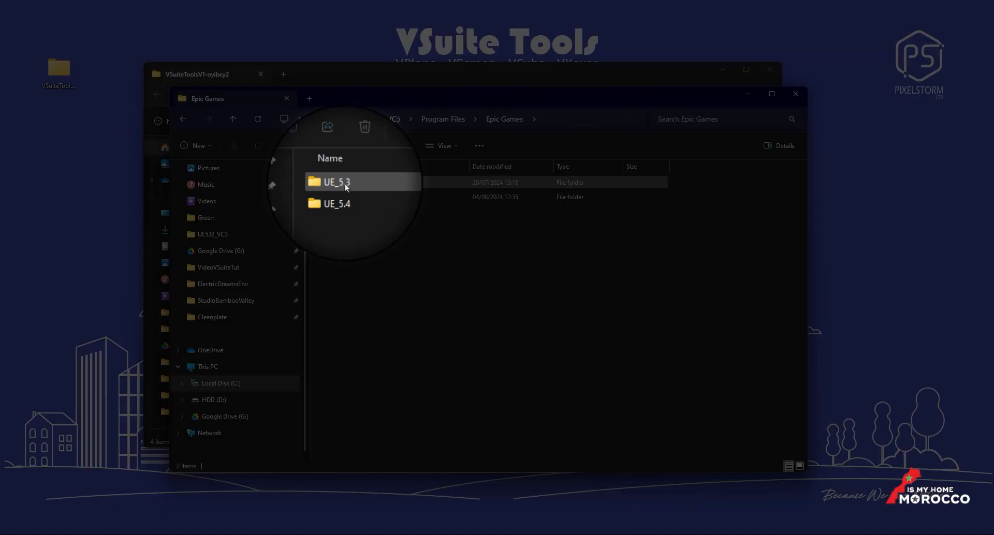
double_click(336, 182)
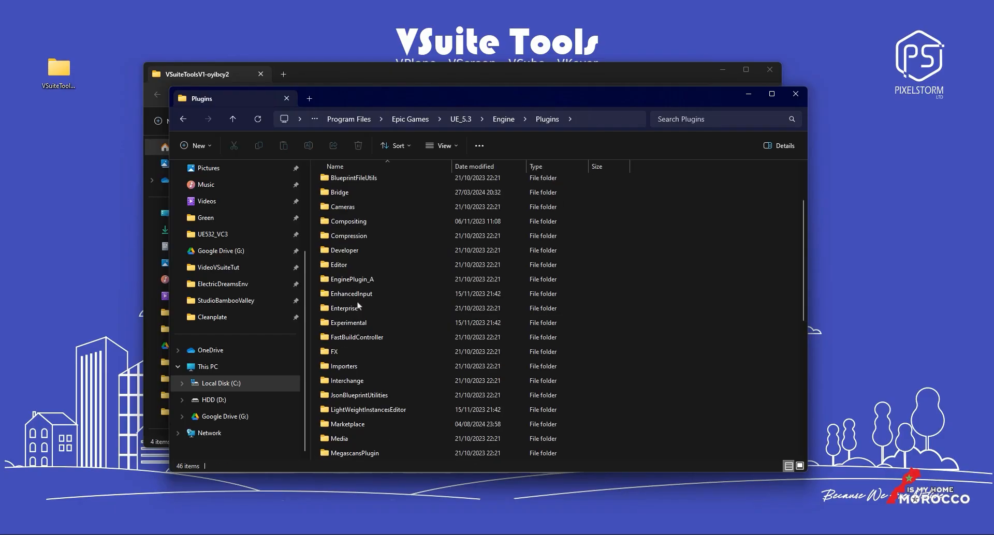
scroll("down", 3)
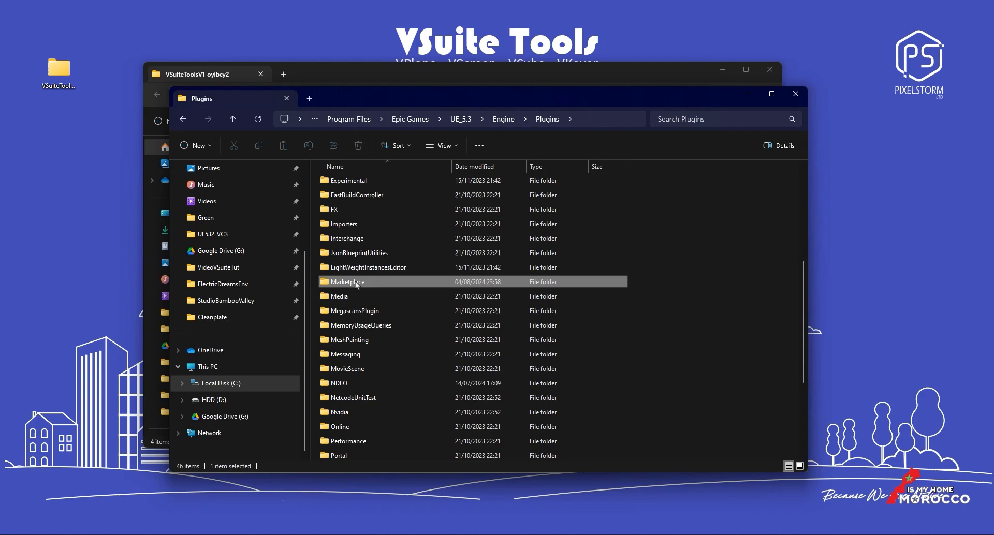
double_click(347, 282)
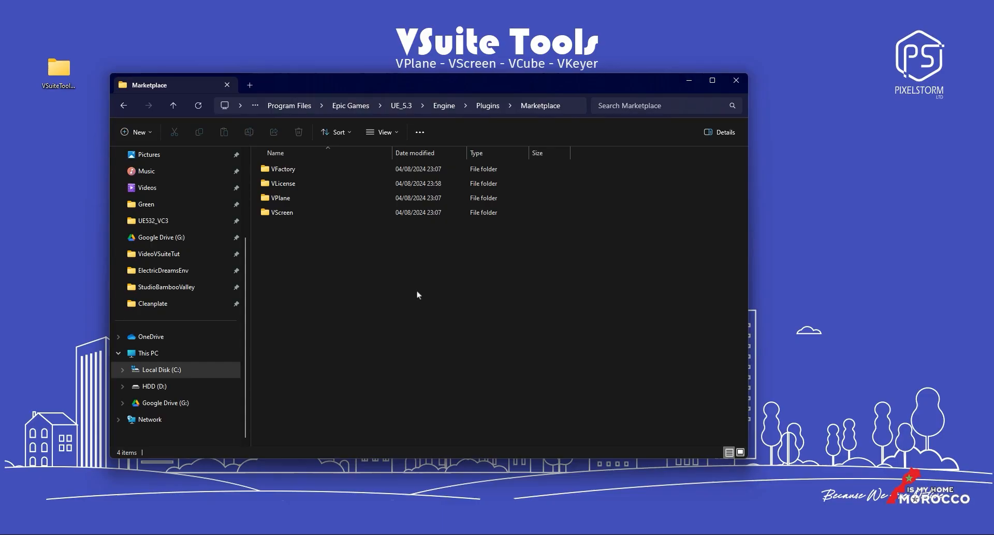
mouse_move(382, 261)
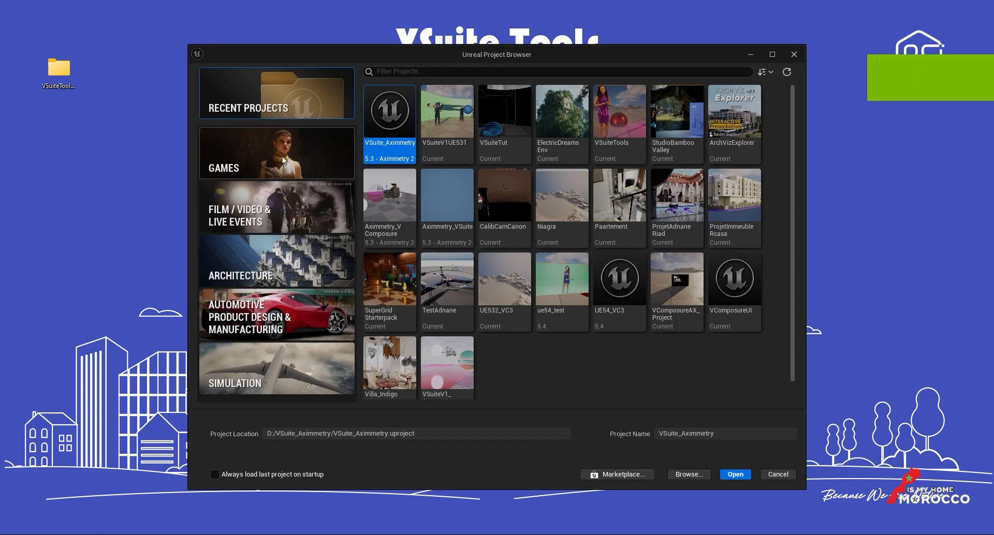
Step: Create a blank Games project named VSuiteToolsTut in the chosen folder
left_click(275, 153)
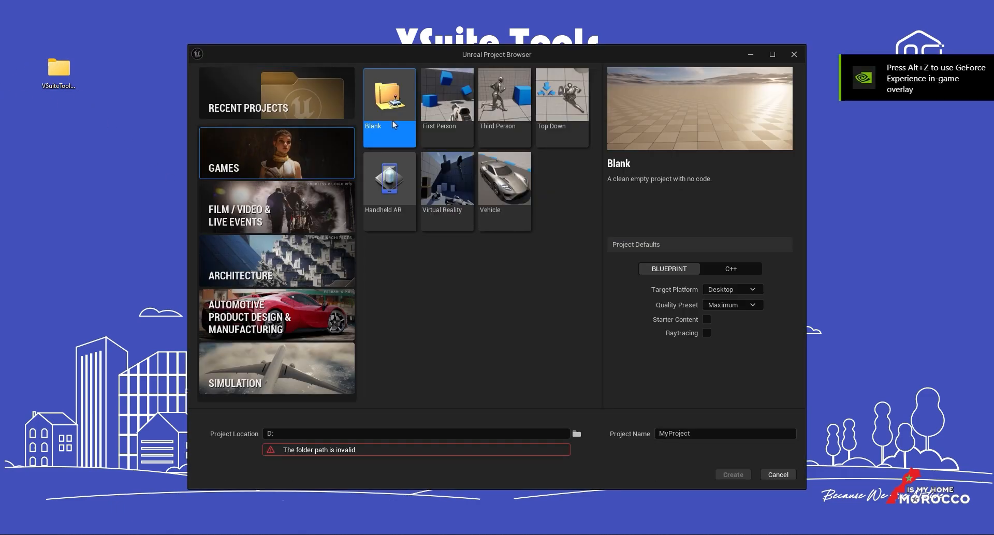
mouse_move(287, 247)
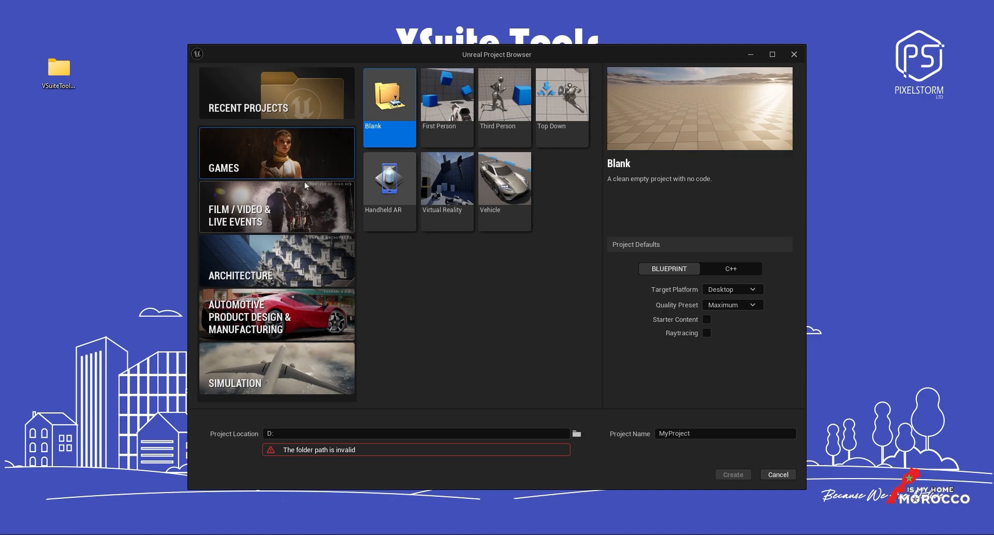
left_click(277, 152)
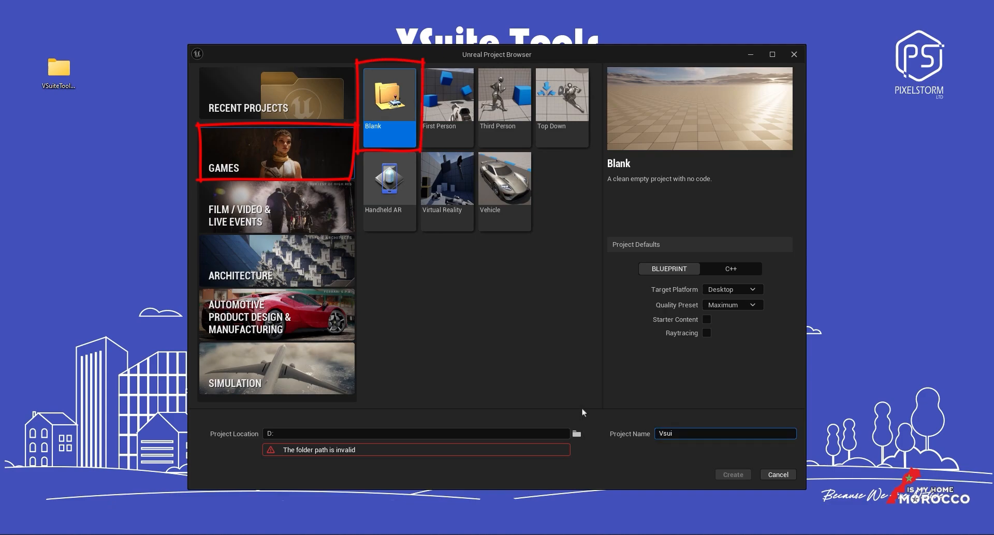
left_click(576, 434)
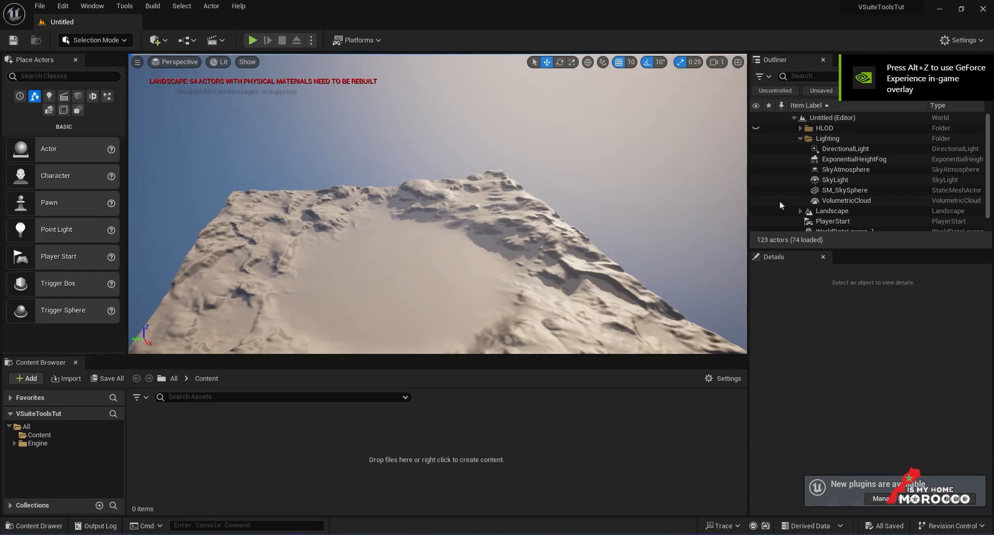
Step: Enable the VSUITE plugins VFactory, VLicense, VPlane and VScreen, then restart the editor
left_click(833, 221)
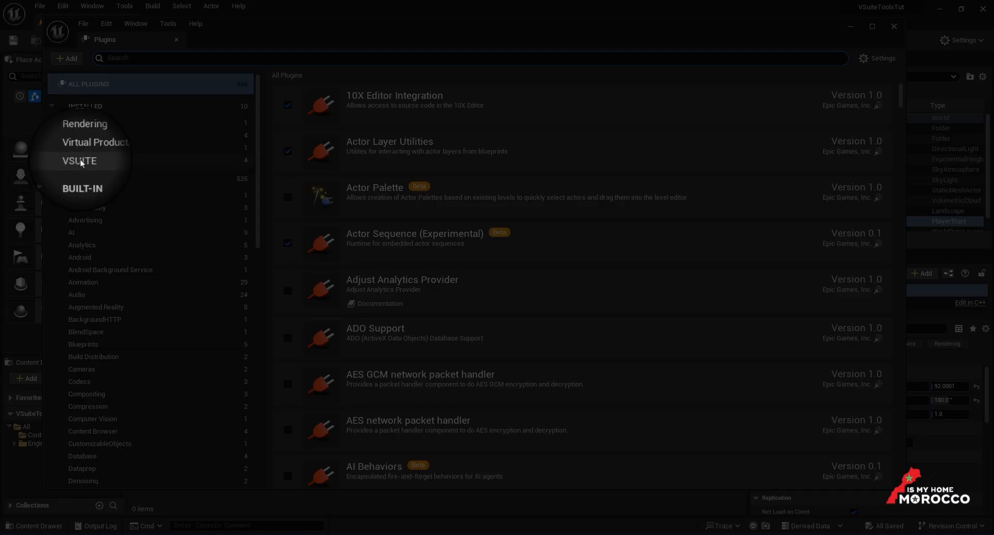
left_click(80, 161)
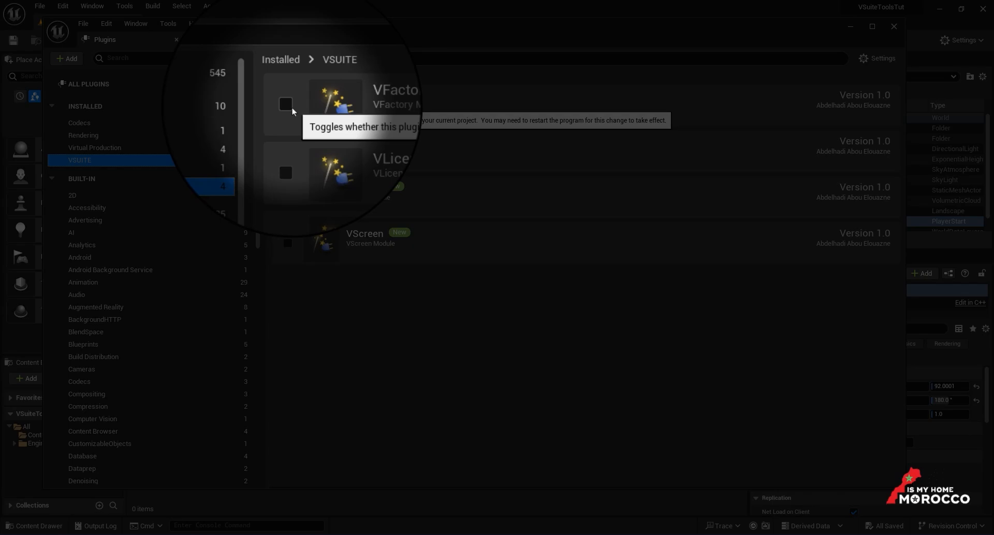
left_click(287, 104)
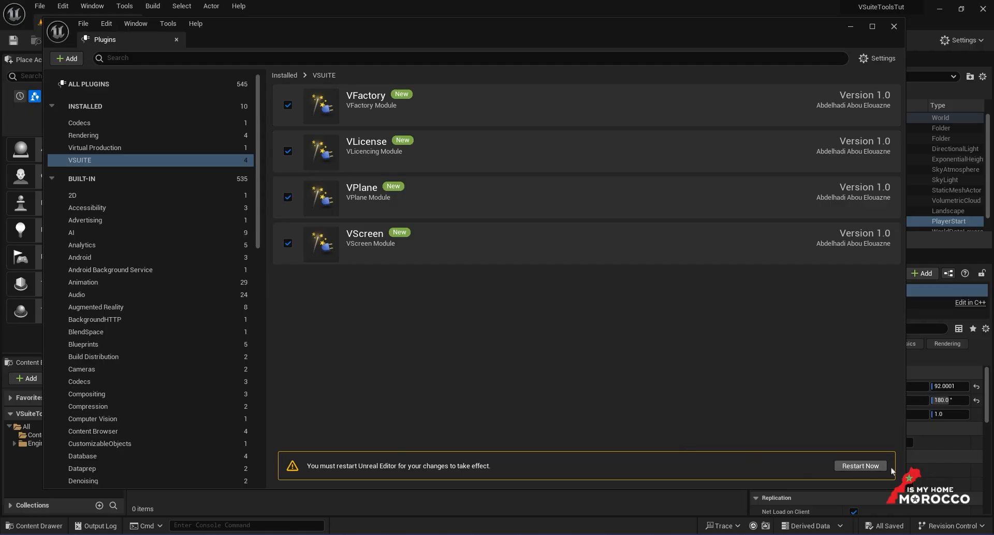
left_click(859, 466)
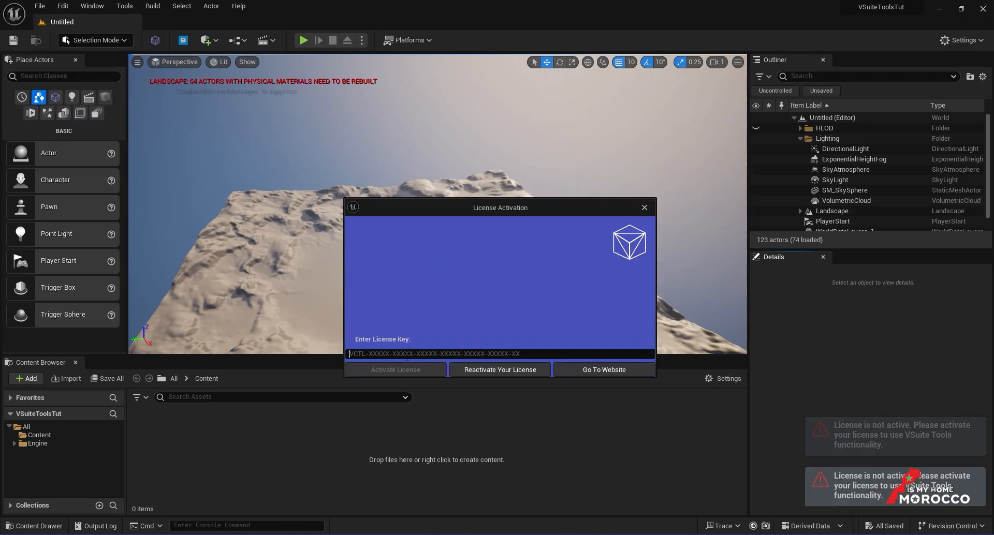
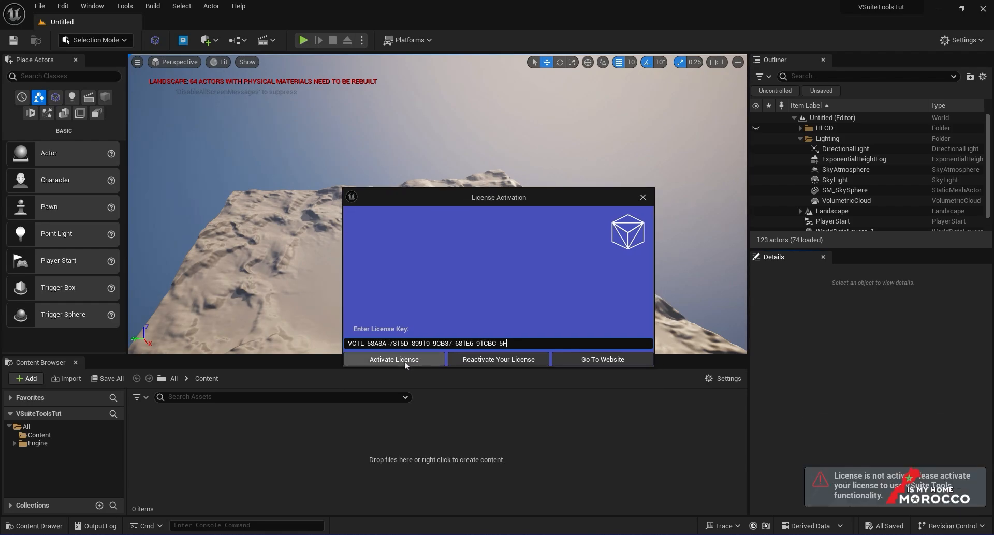
left_click(393, 359)
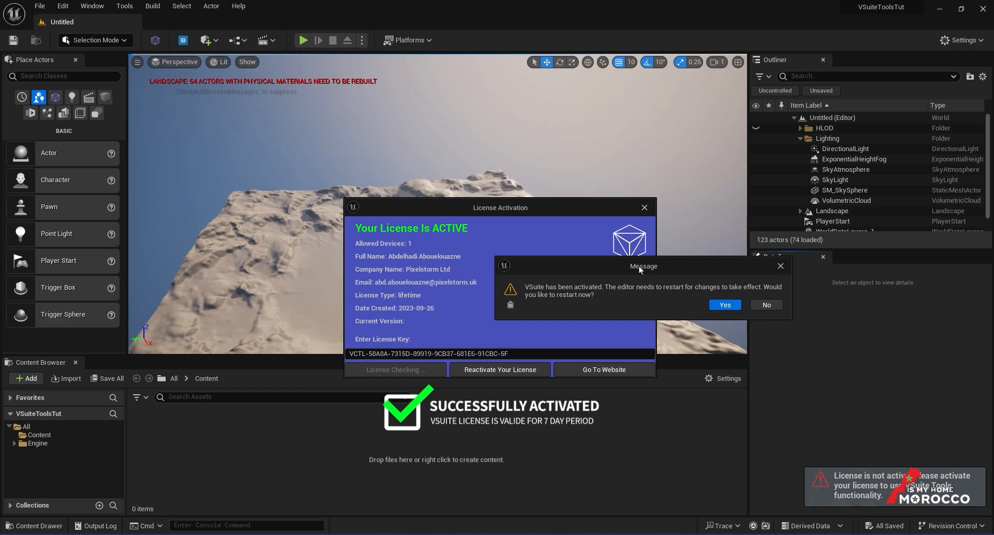
mouse_move(424, 247)
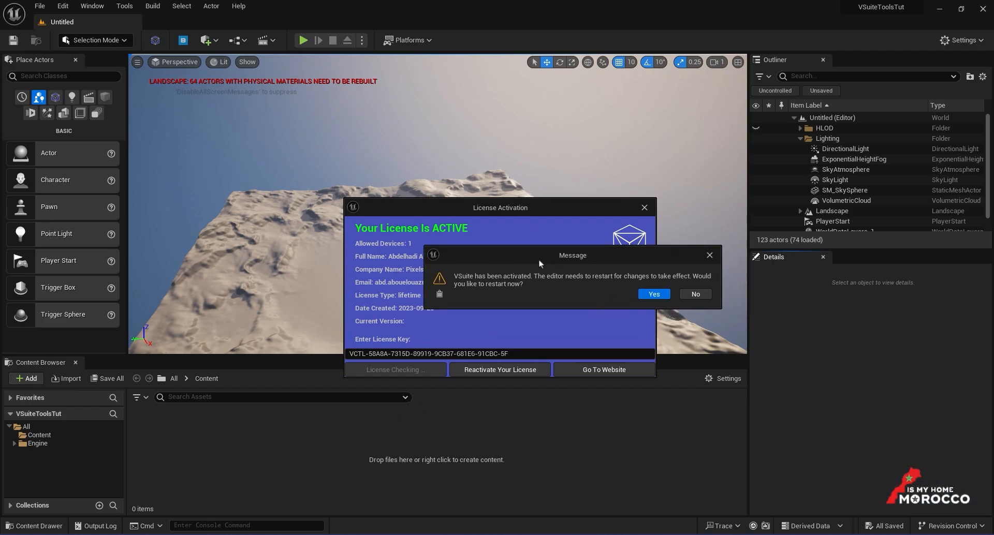
left_click_drag(572, 255, 484, 255)
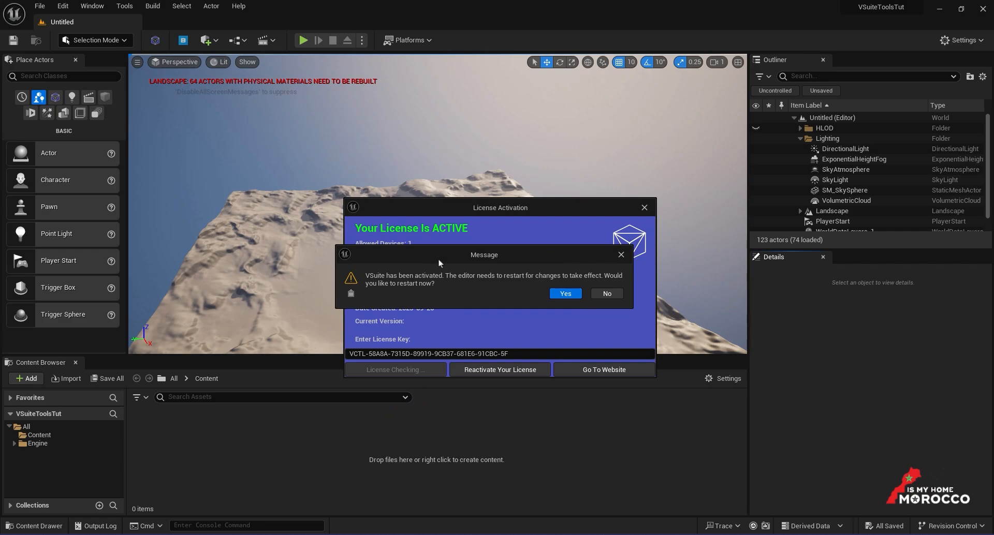
mouse_move(385, 280)
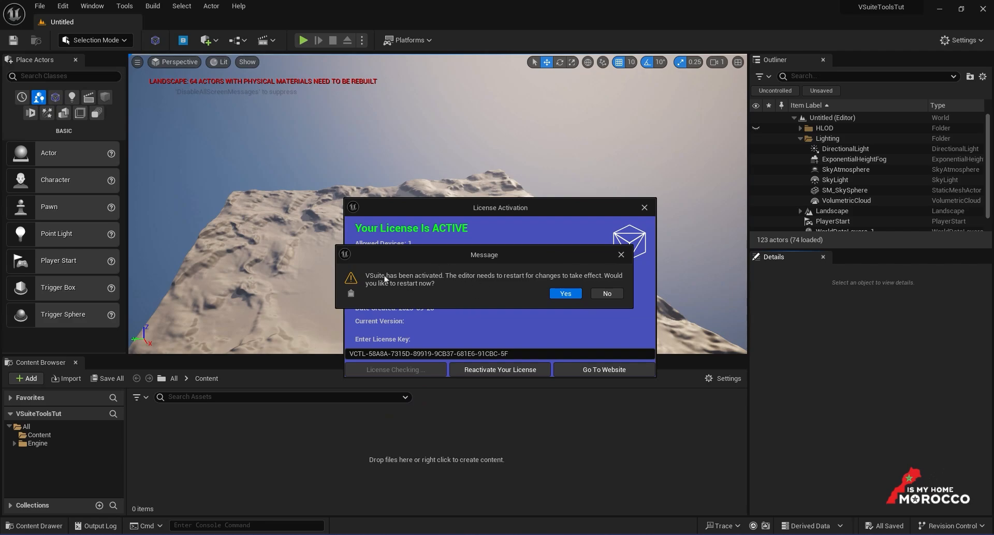
mouse_move(468, 303)
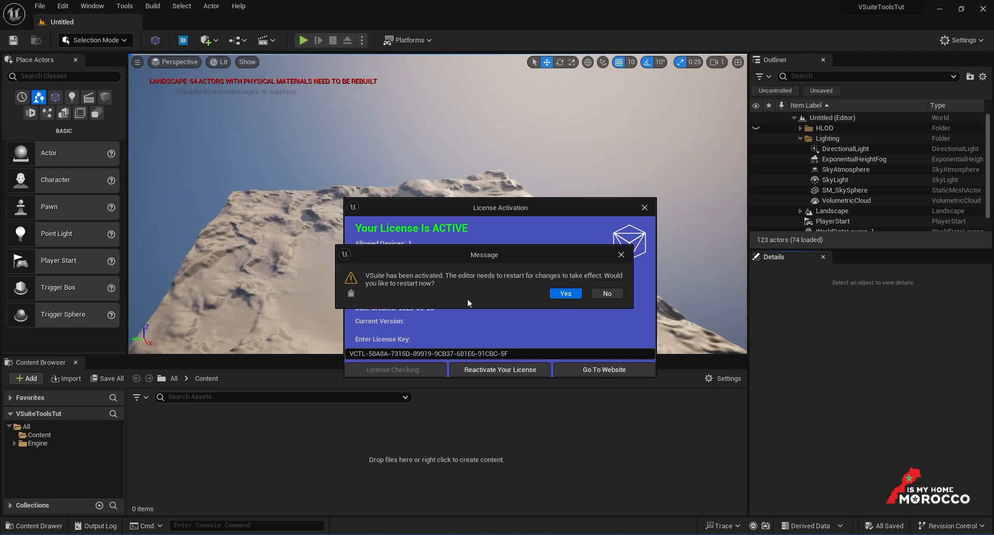
left_click(564, 293)
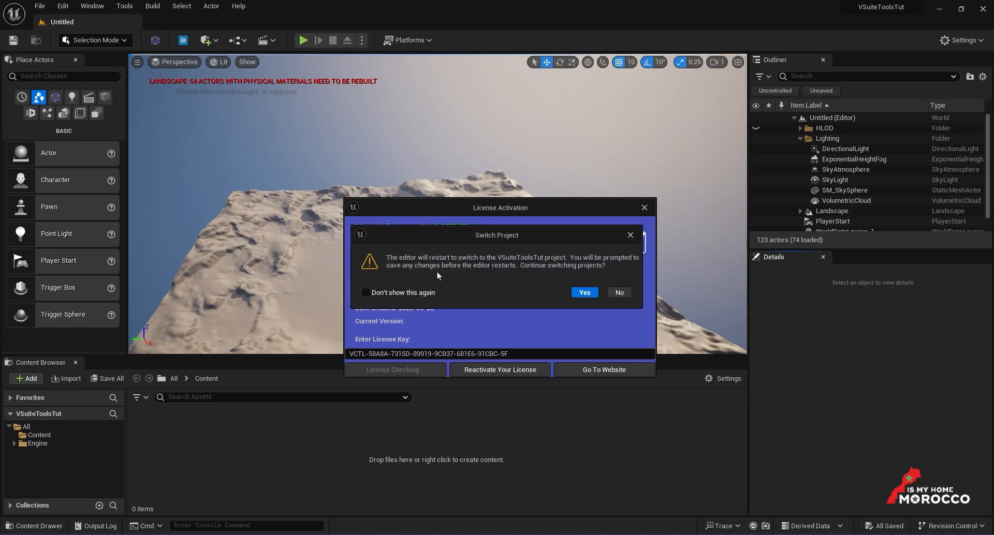
mouse_move(501, 275)
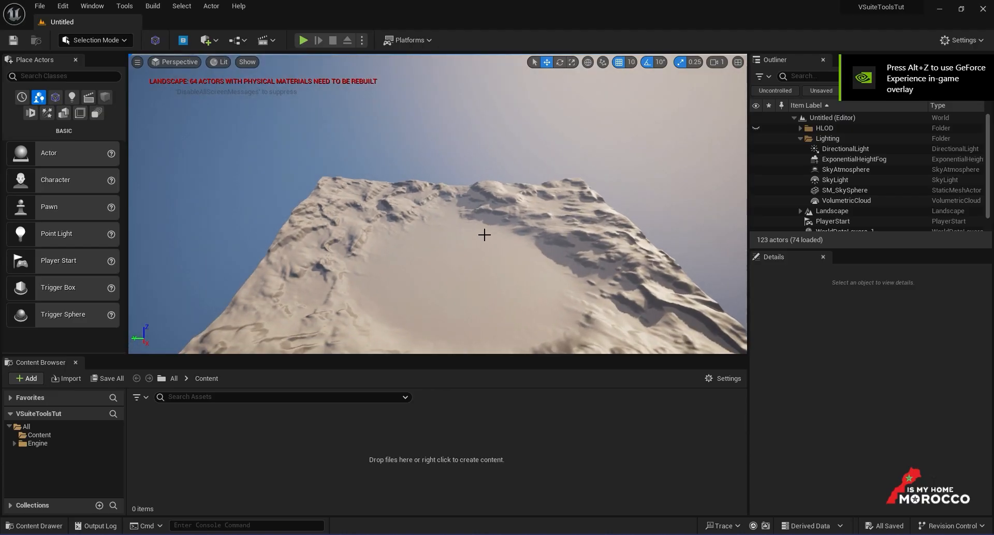
Step: Show the License Activation window confirming the VSuite license is active
left_click(832, 221)
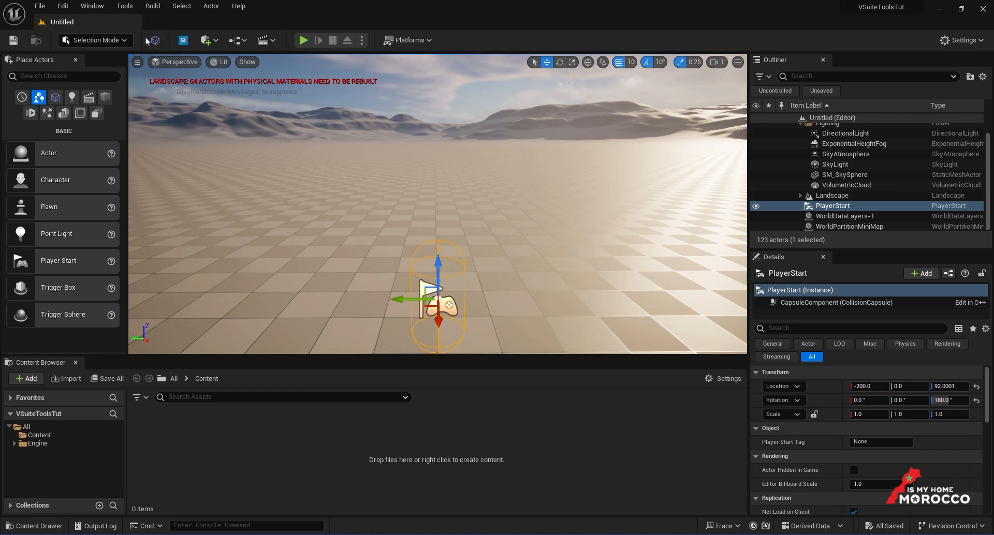
mouse_move(155, 41)
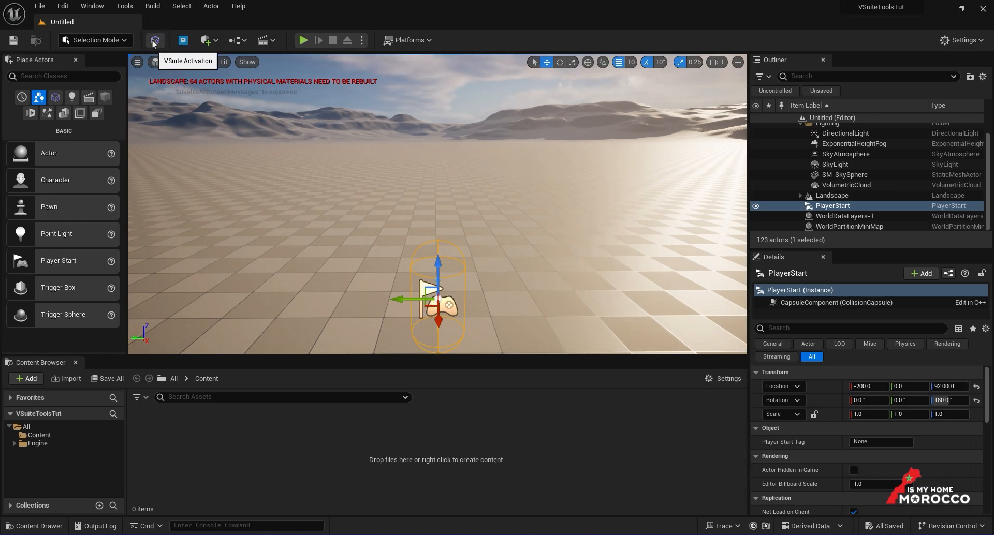
left_click(155, 40)
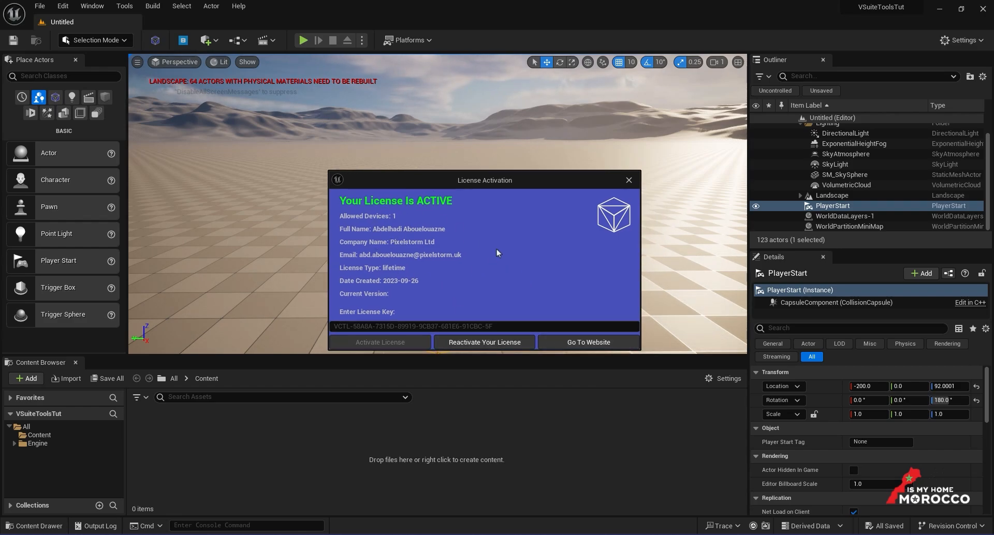
mouse_move(448, 264)
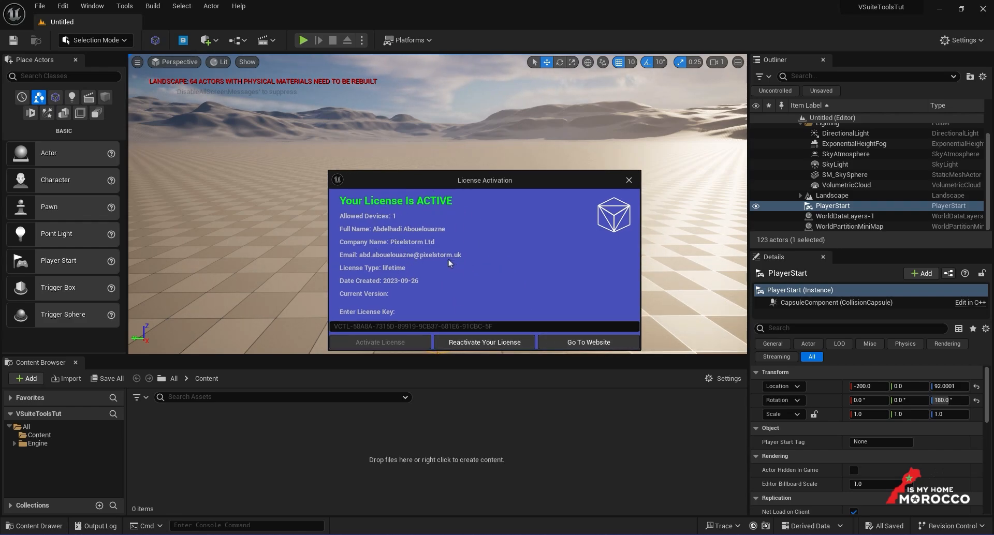
mouse_move(421, 225)
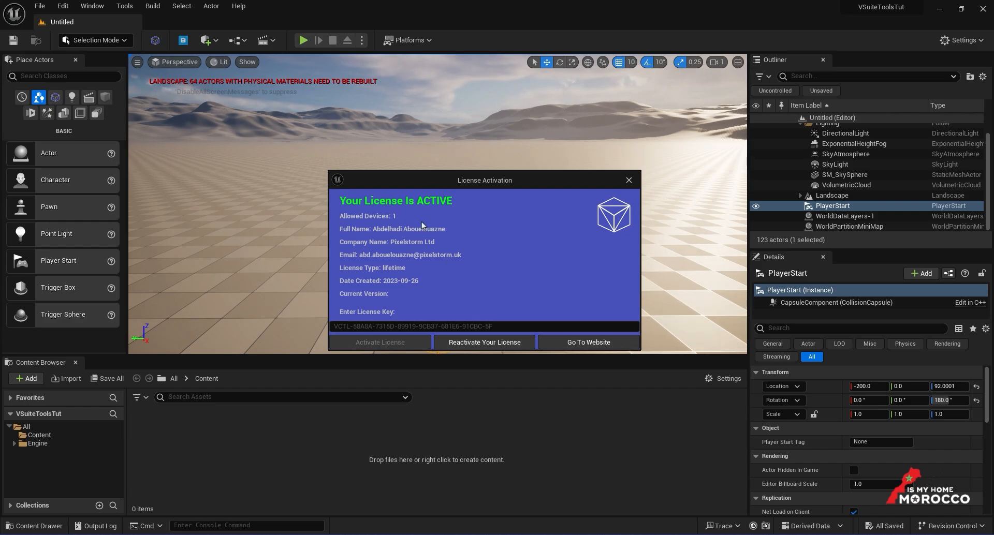
mouse_move(479, 267)
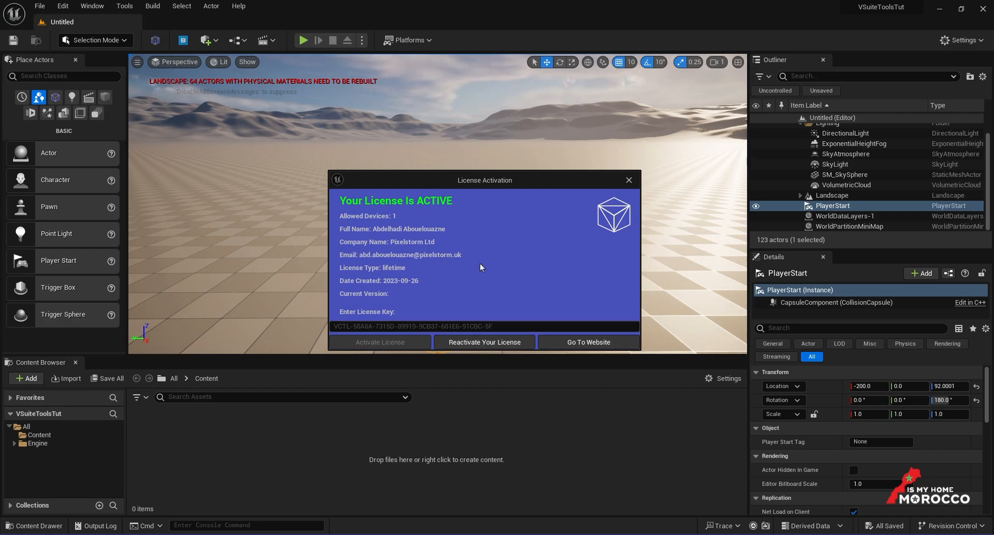
mouse_move(418, 216)
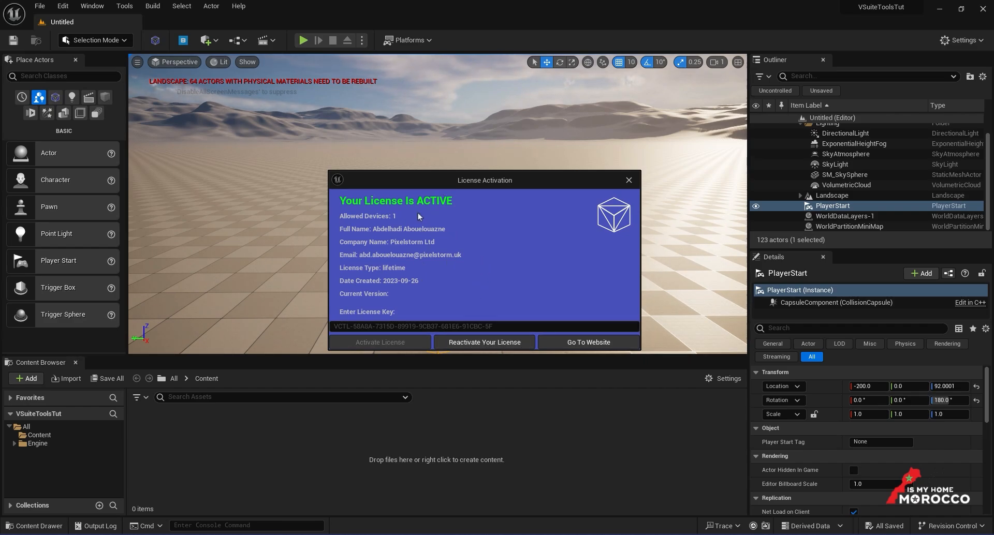
mouse_move(450, 231)
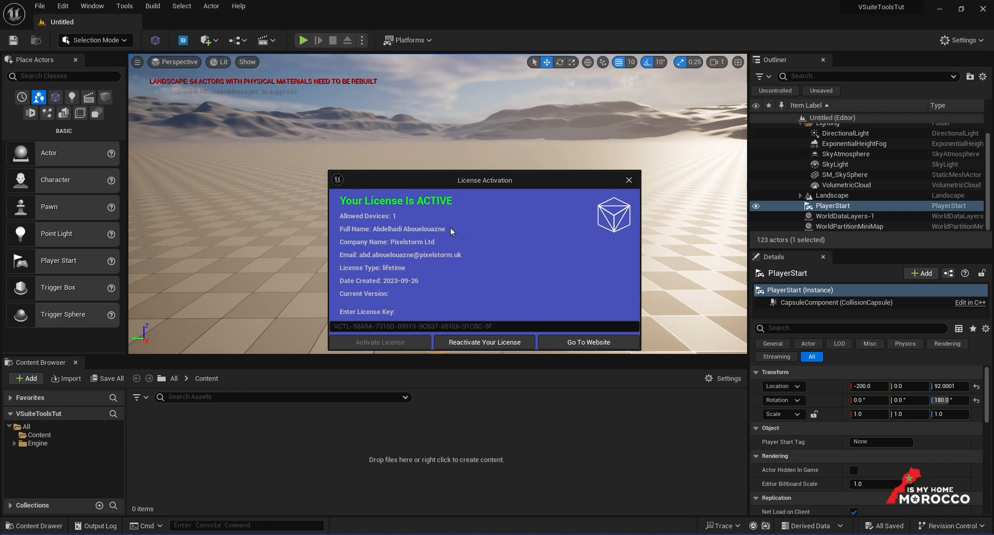
mouse_move(450, 246)
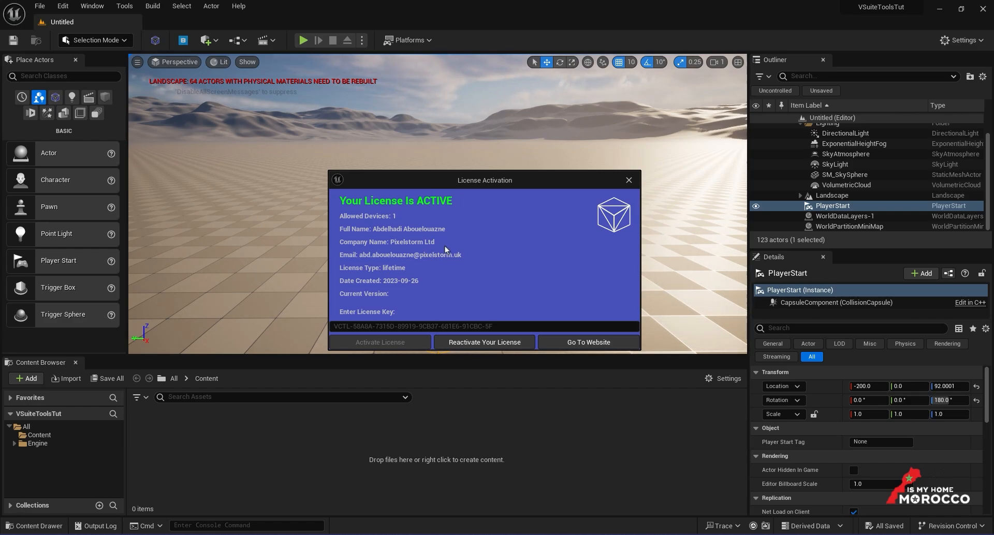
mouse_move(483, 349)
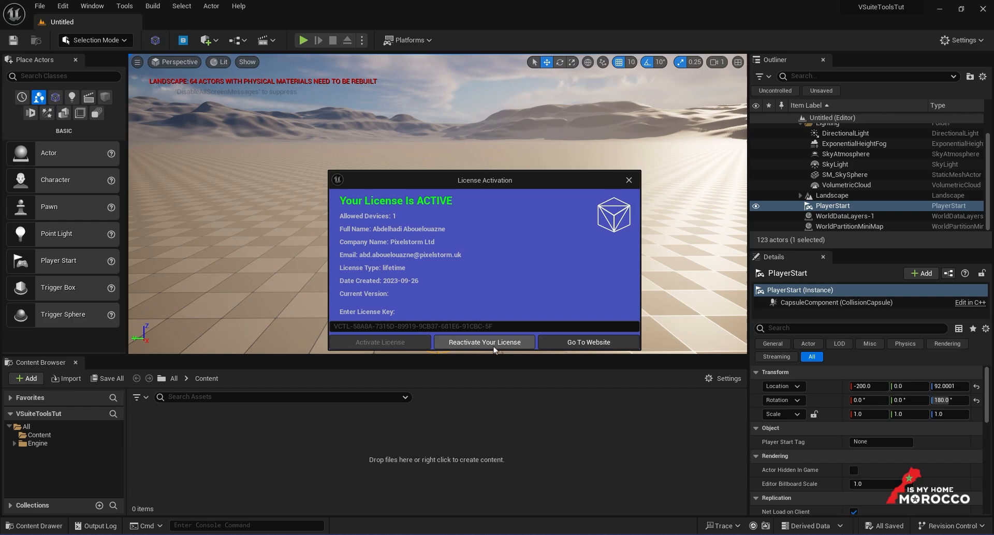
Step: Reactivate the VSuite license twice via the activation window and accept restarting the editor
left_click(483, 342)
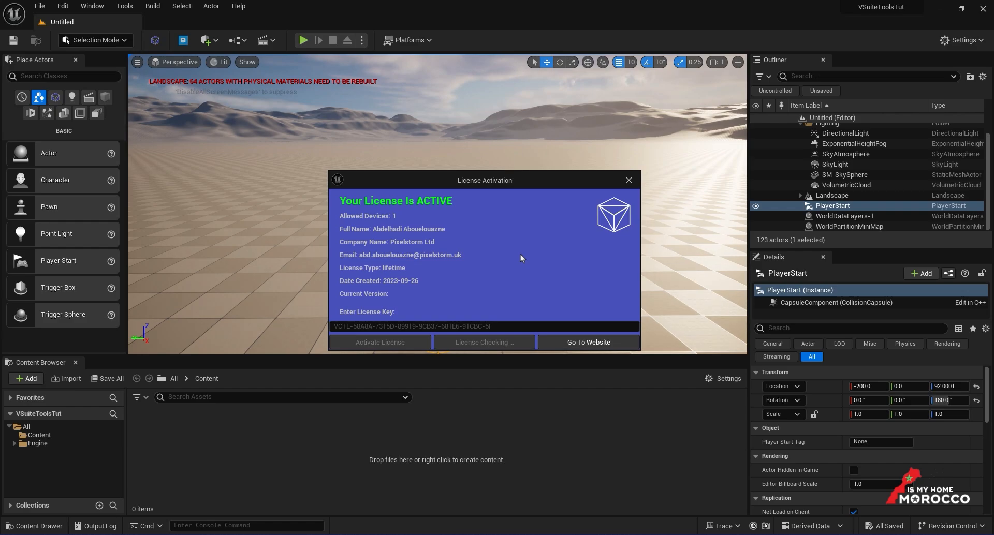
mouse_move(487, 221)
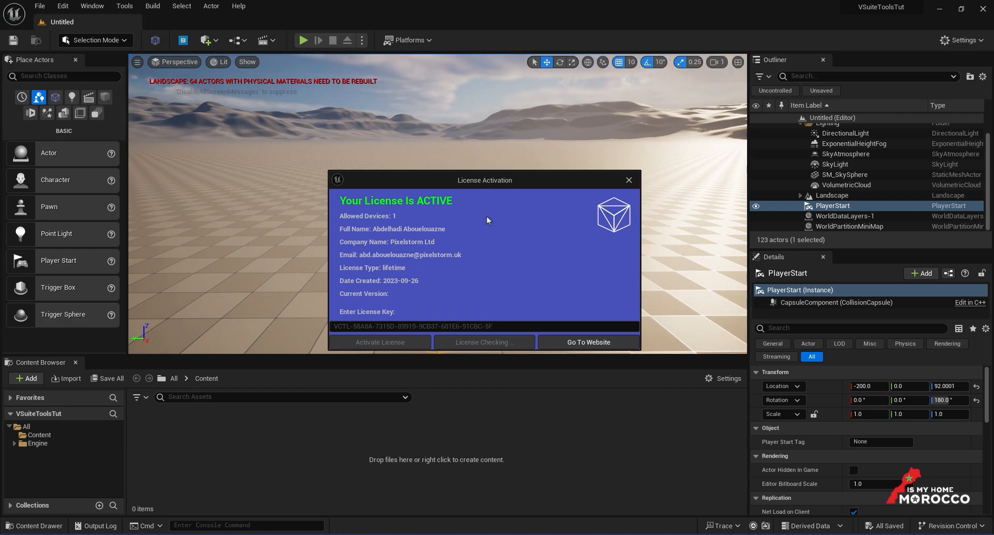
left_click(629, 180)
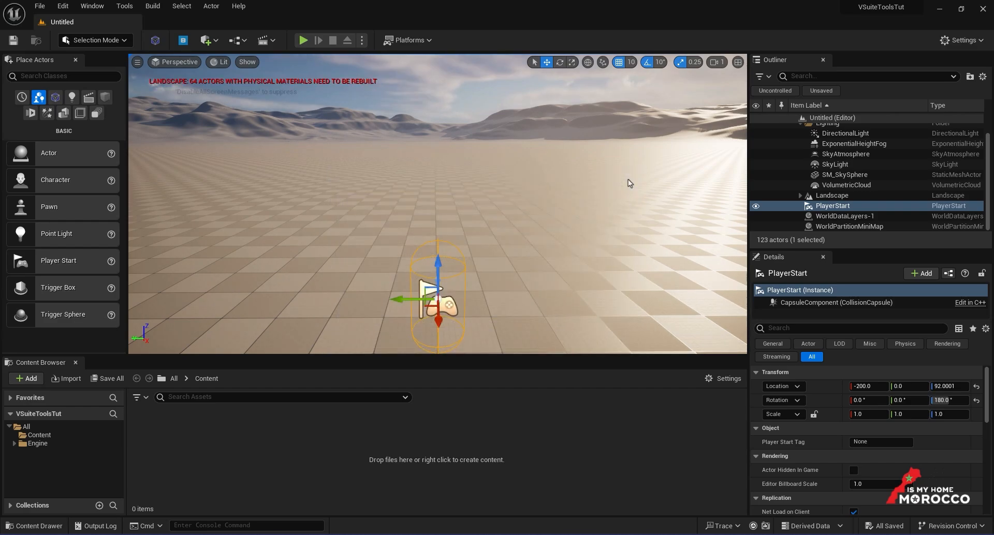
left_click(154, 41)
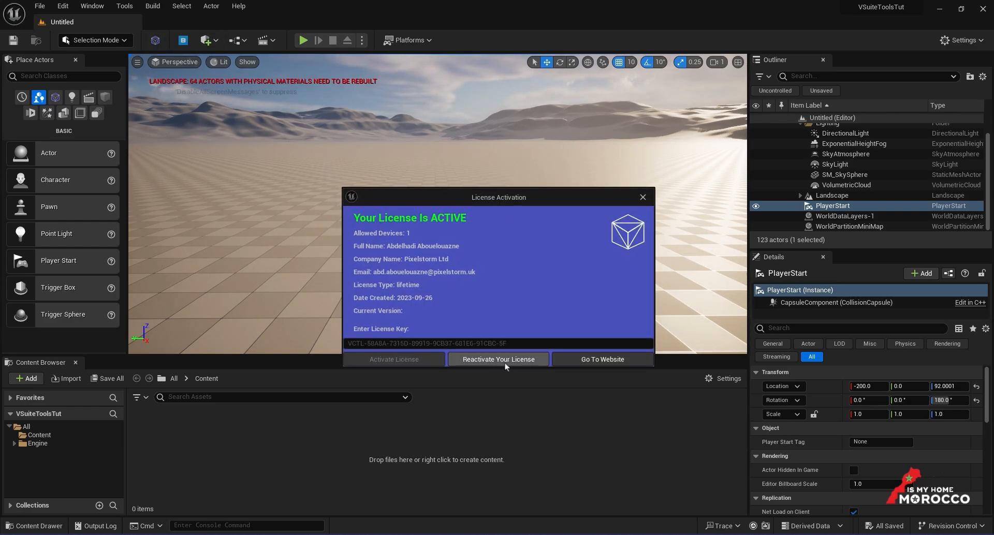
left_click(498, 360)
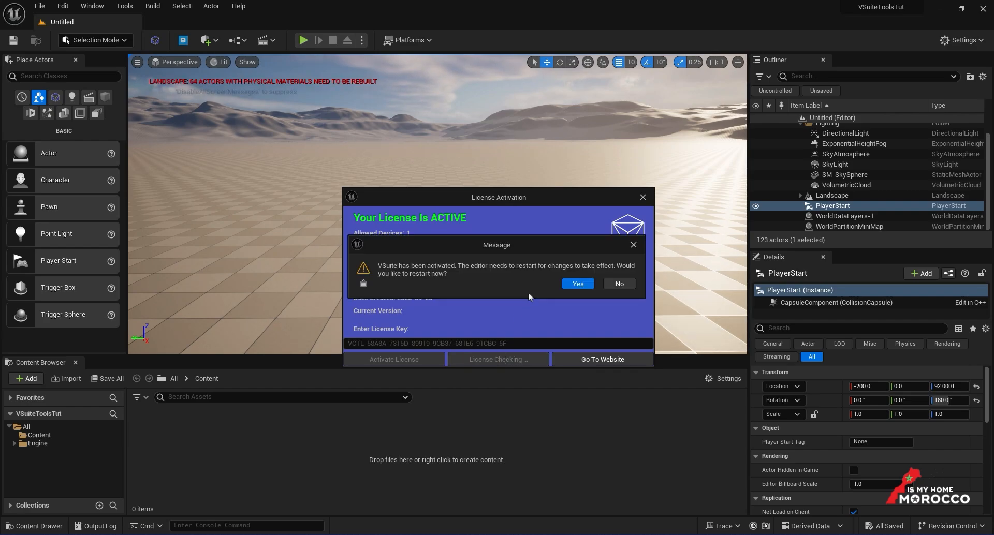
mouse_move(462, 284)
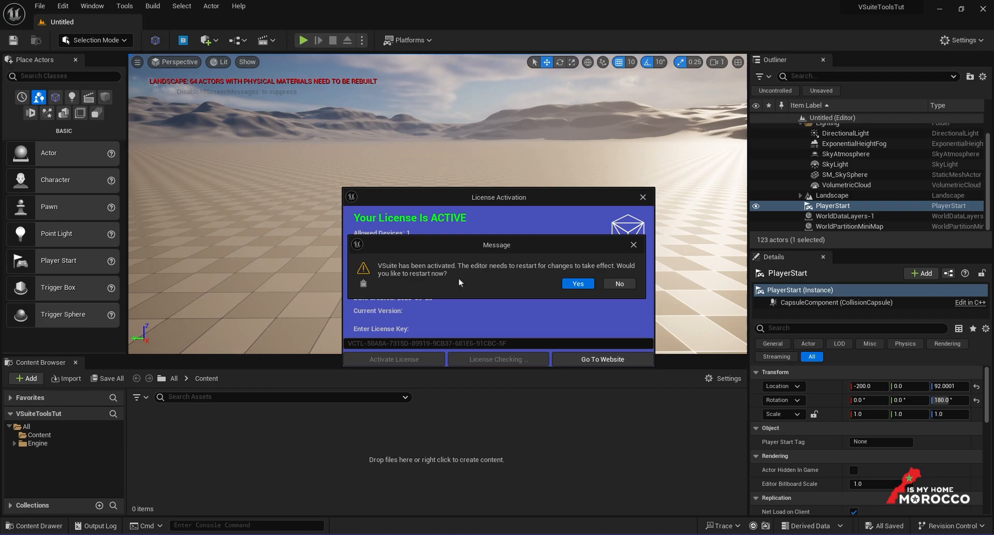
left_click(577, 284)
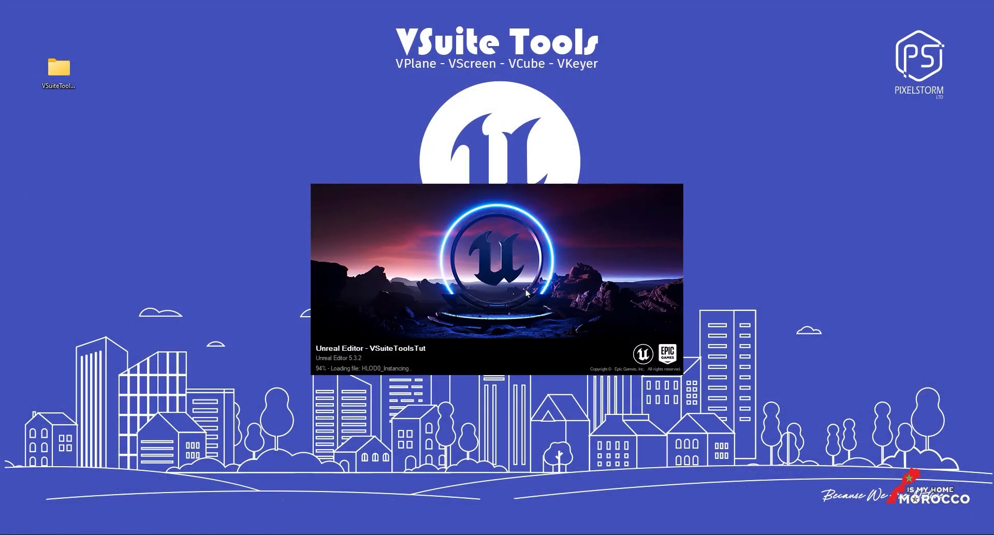